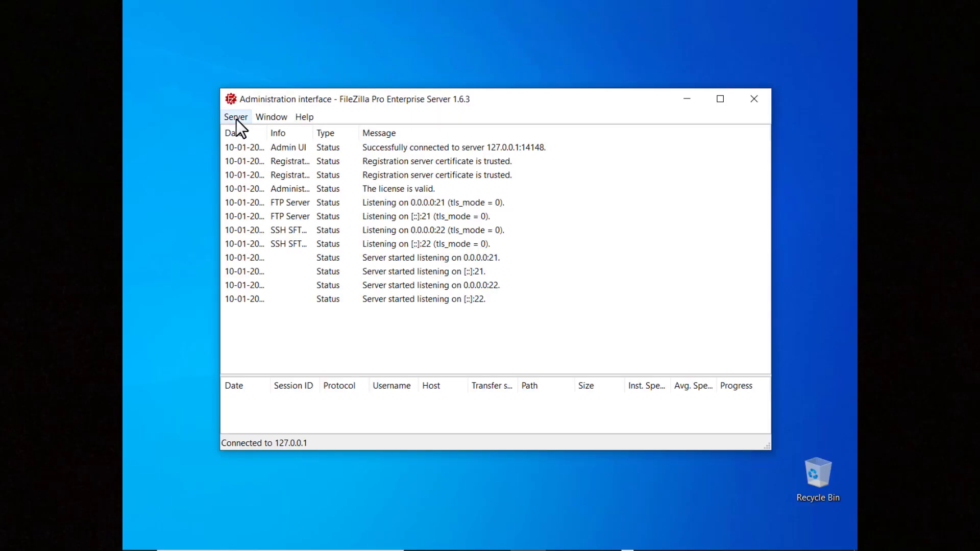
Step: Reach the Rights management > Users page and permanently dismiss the native-paths warning
left_click(236, 117)
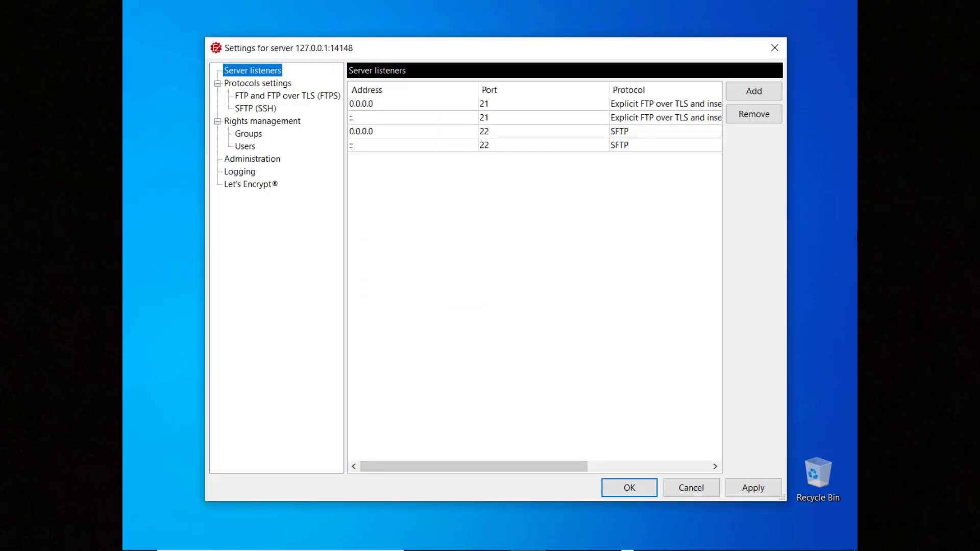
left_click(244, 146)
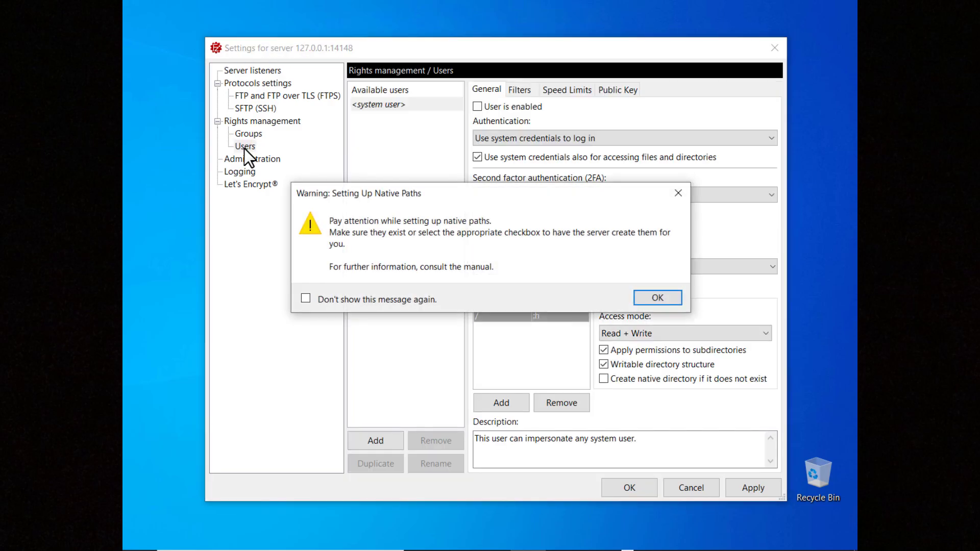
left_click(305, 299)
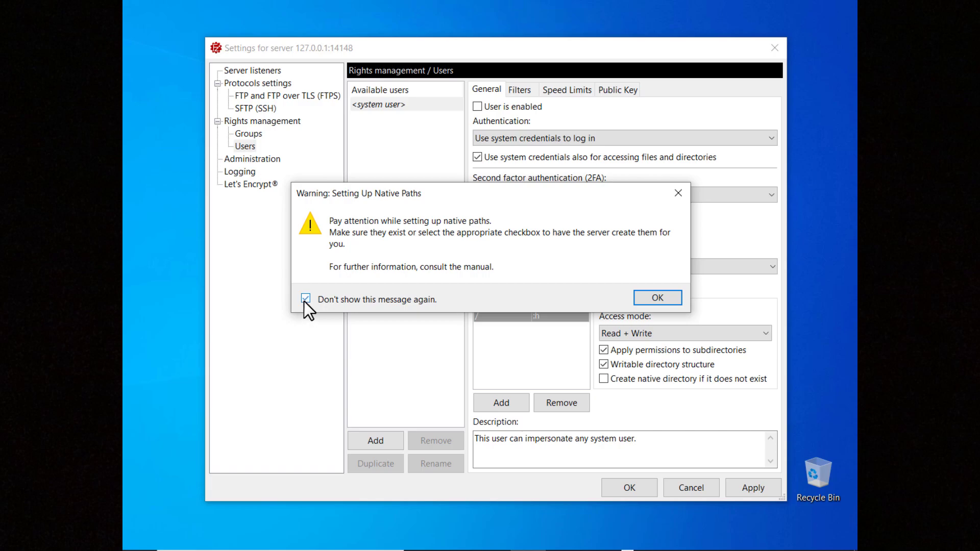
left_click(656, 297)
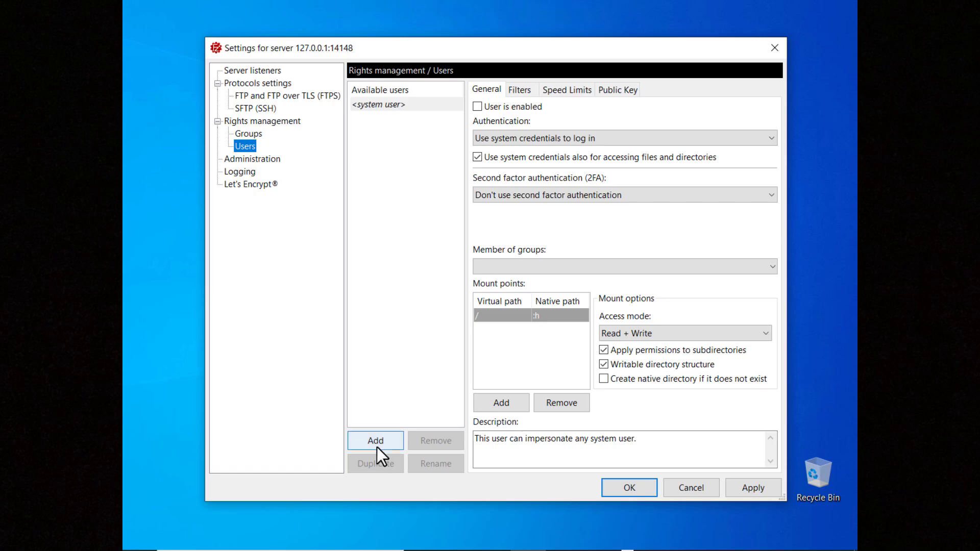
Step: Create a new user account set to require a password to log in
left_click(374, 440)
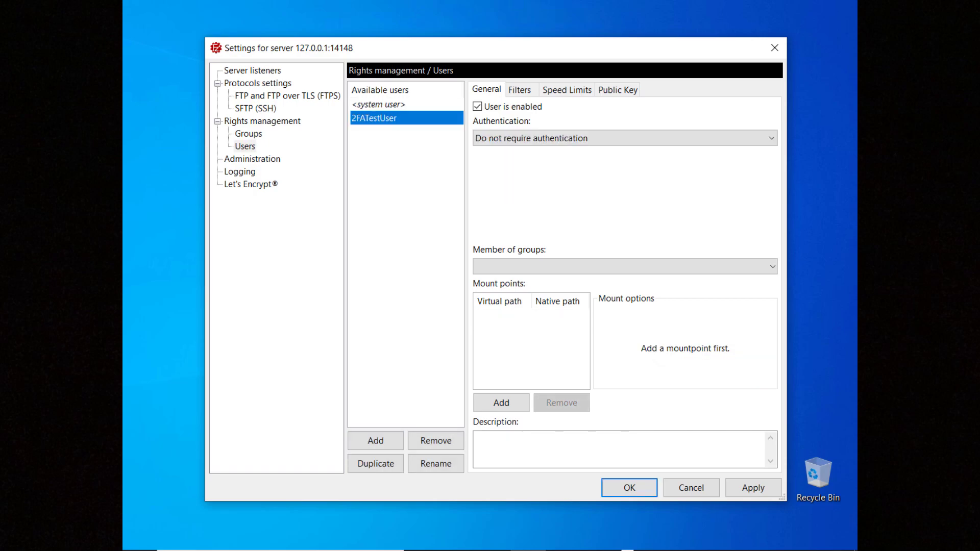
left_click(624, 138)
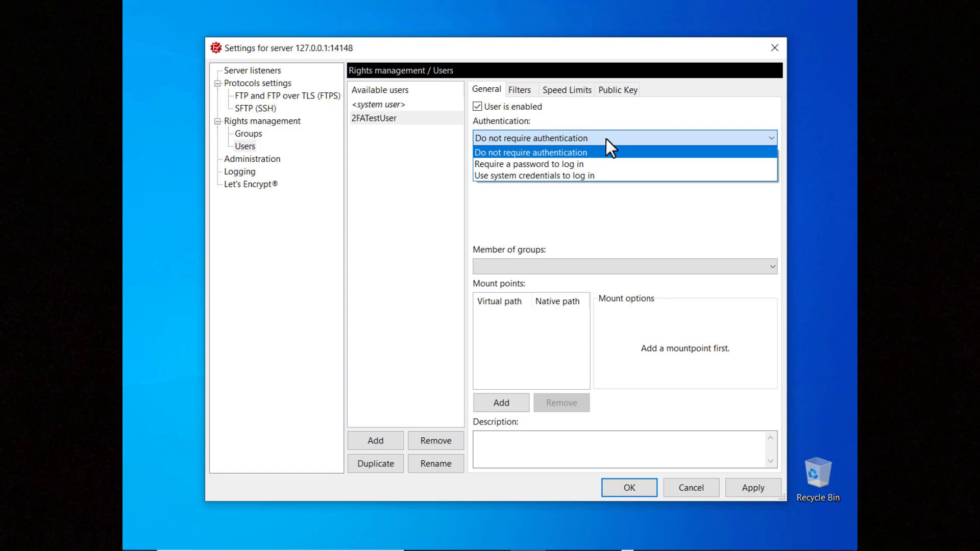
left_click(533, 163)
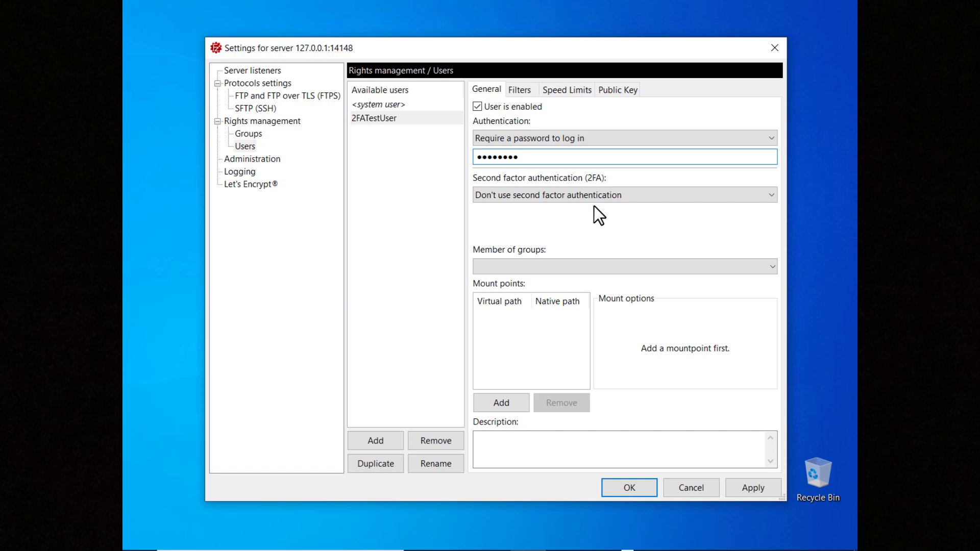
Step: Require a time-based one-time password as second factor and generate a new TOTP secret
left_click(622, 194)
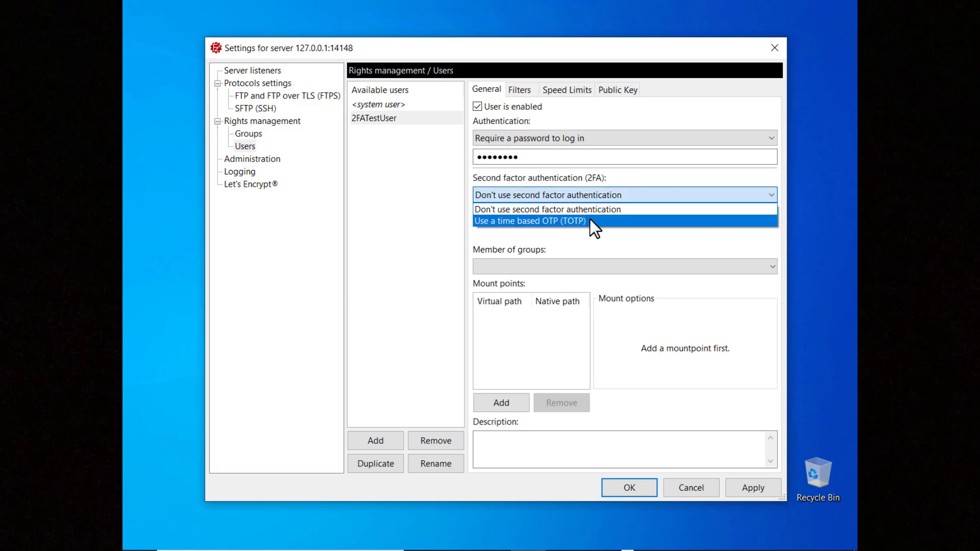
left_click(530, 220)
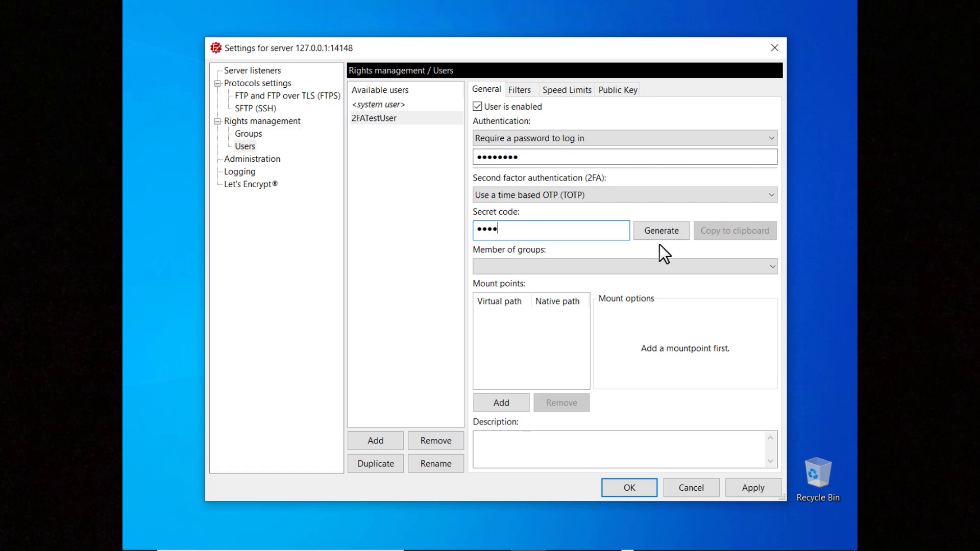
left_click(660, 230)
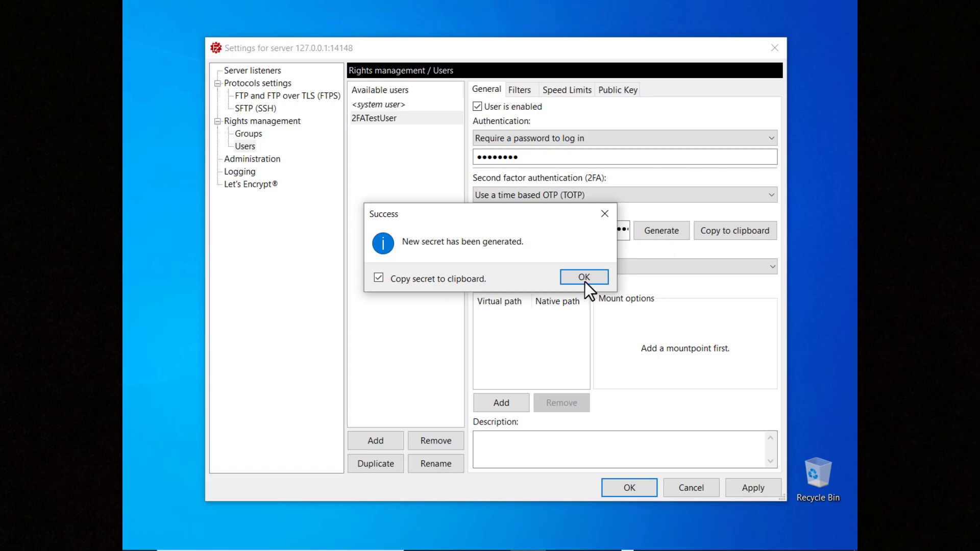
left_click(583, 277)
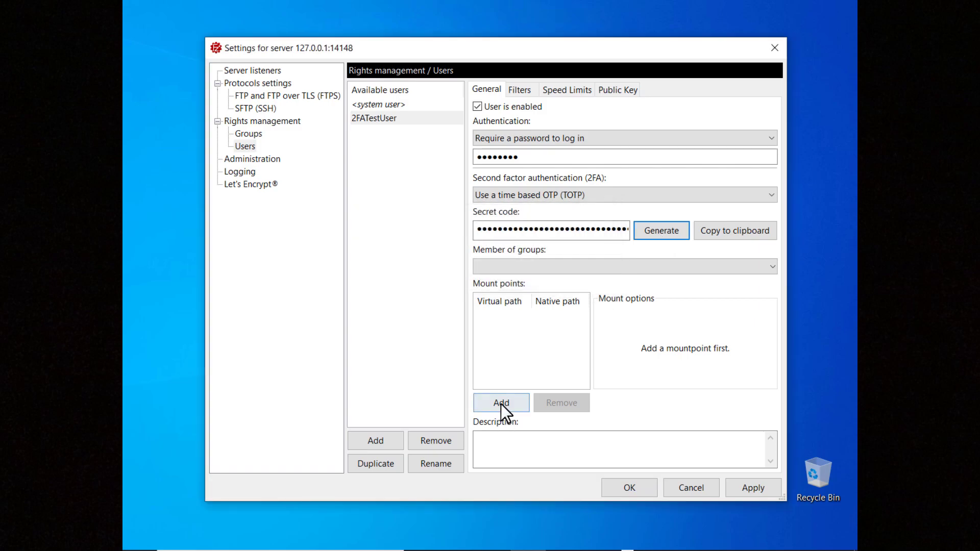
Step: Add a root mount point for 2FATestUser and start a new account in the Chrome Authenticator extension
left_click(500, 402)
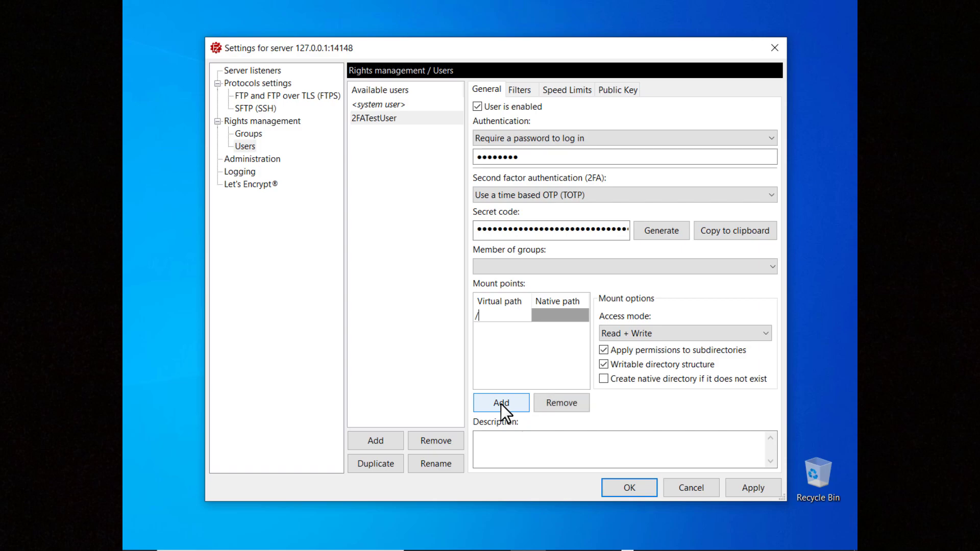
left_click(500, 402)
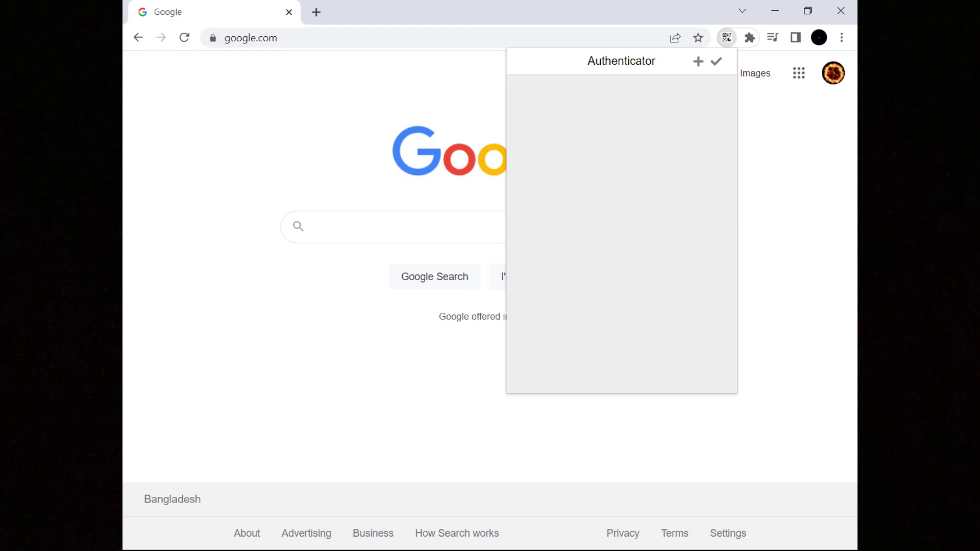
mouse_move(698, 62)
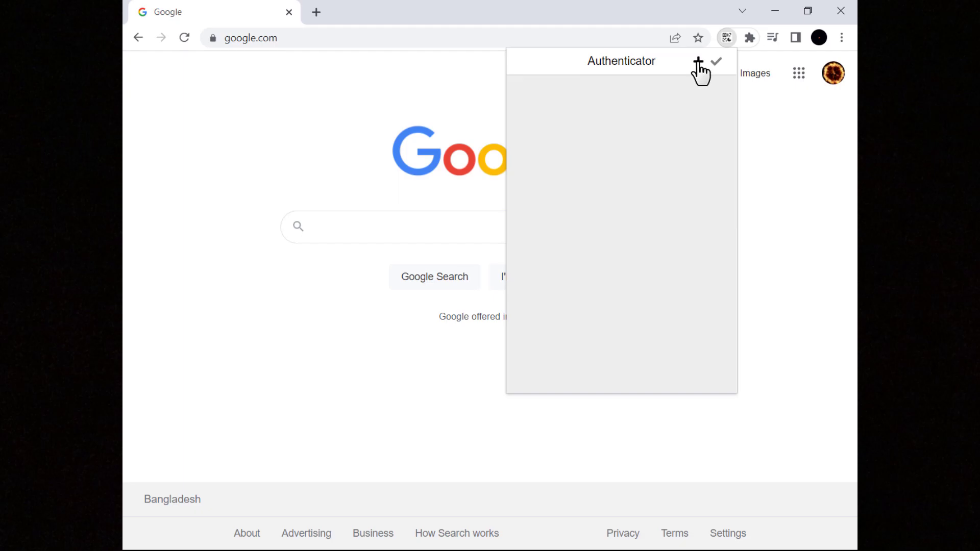
left_click(700, 62)
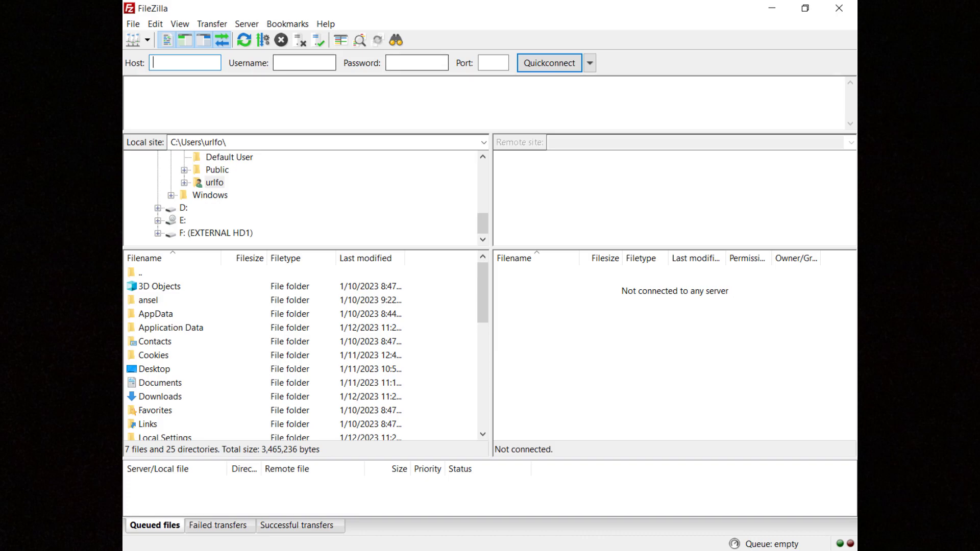
type("127.0.0.1")
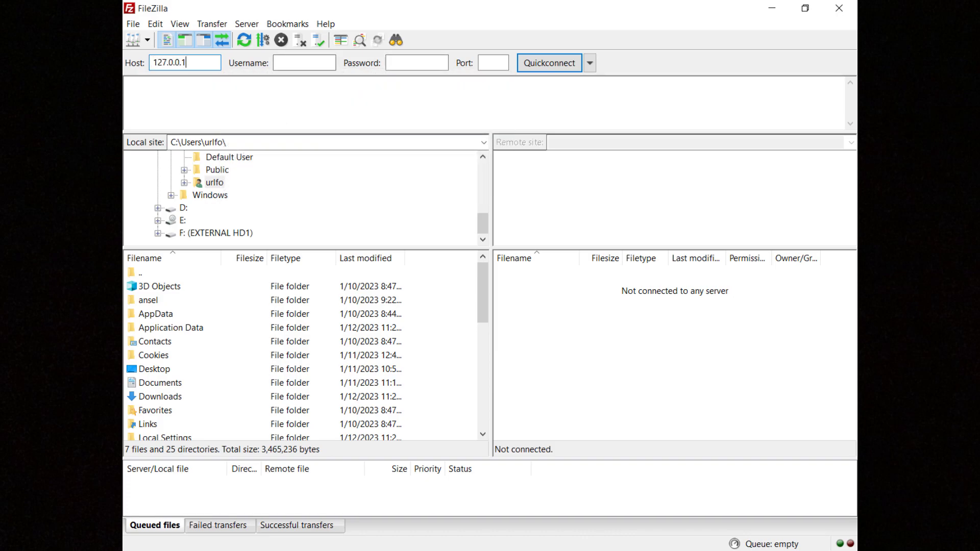
type("2FATestUser")
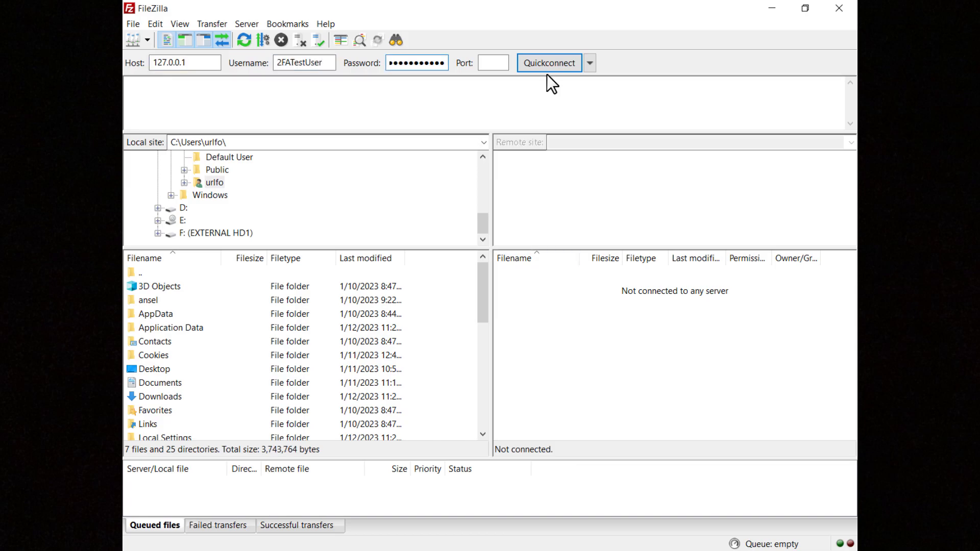
left_click(549, 62)
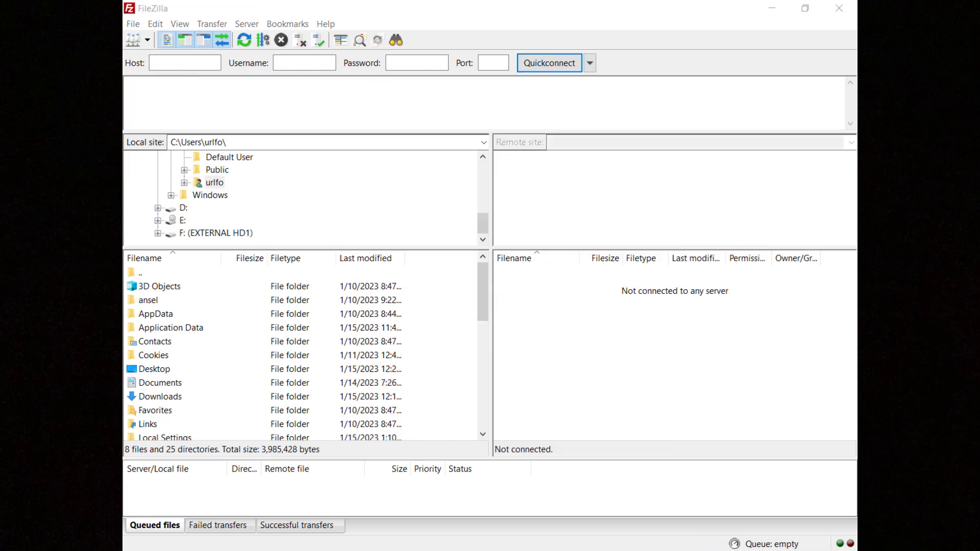
Step: Quickconnect to sftp://127.0.0.1 as 2FATestUser with its password
type("sftp://127.0.0.1")
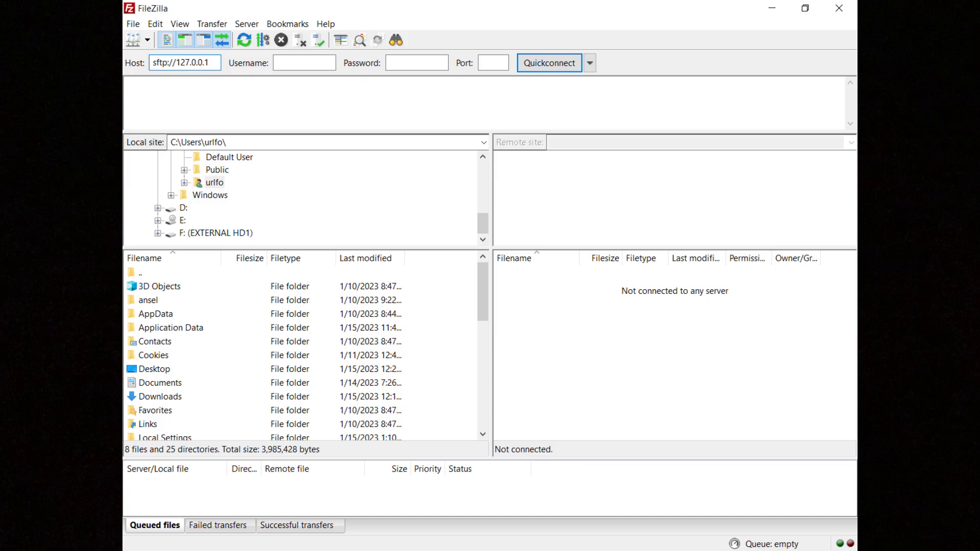
type("2FATestUser")
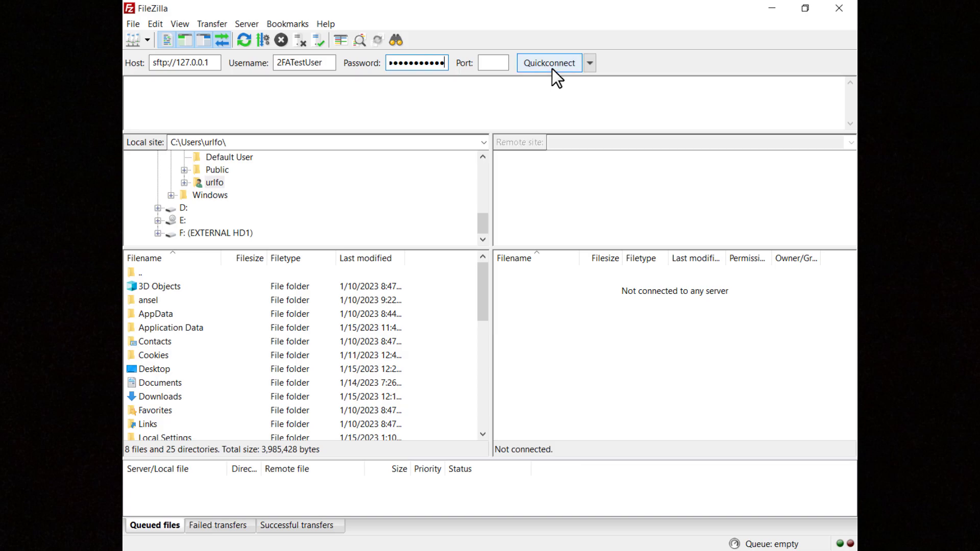
left_click(548, 62)
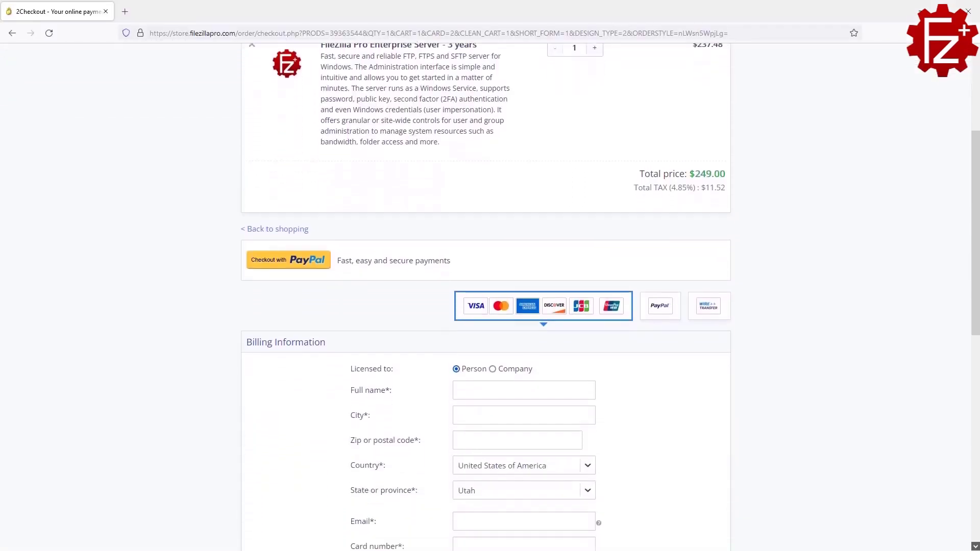
scroll("down", 3)
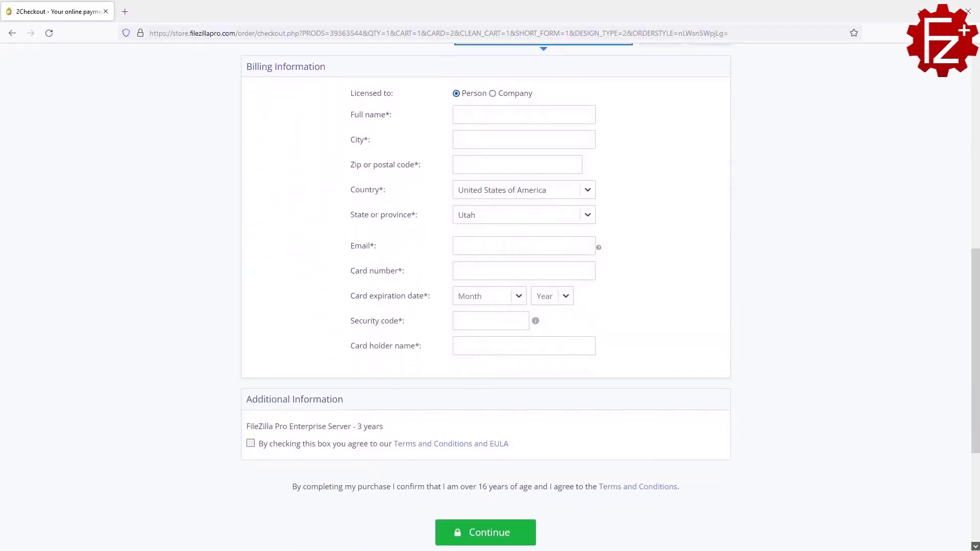
scroll("down", 3)
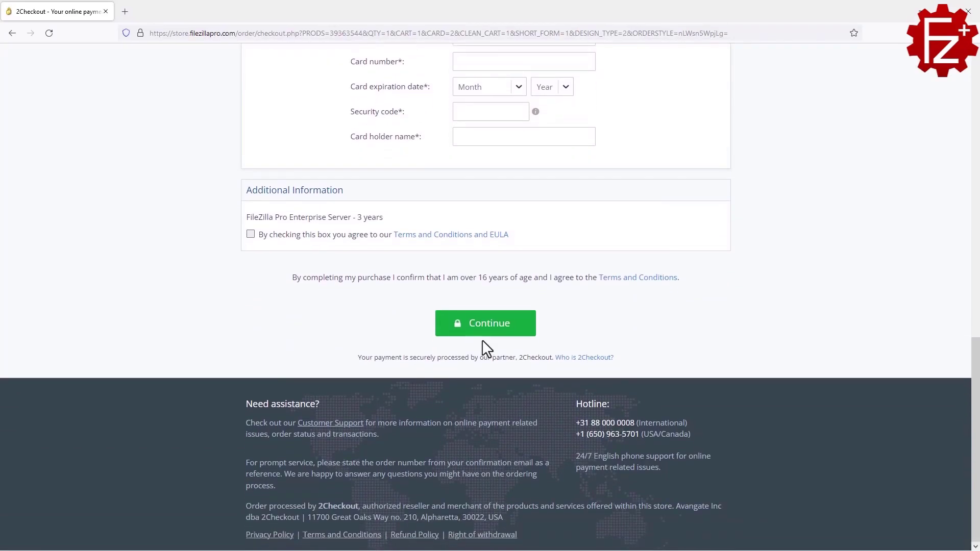